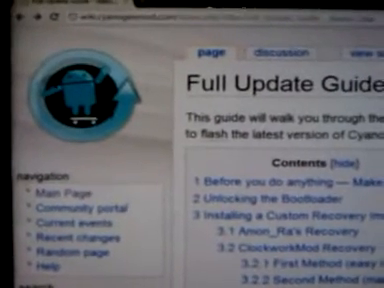
pyautogui.scroll(-3)
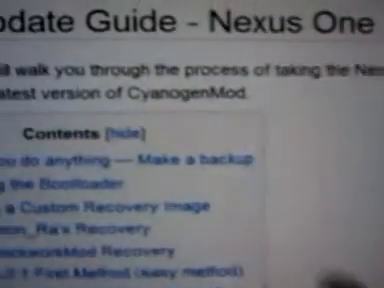
pyautogui.scroll(-3)
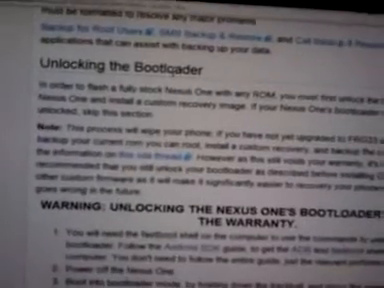
pyautogui.scroll(-3)
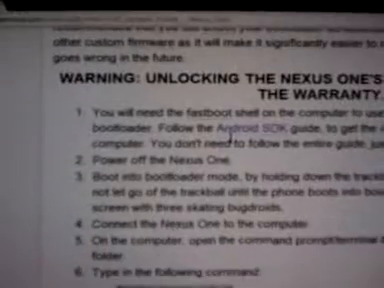